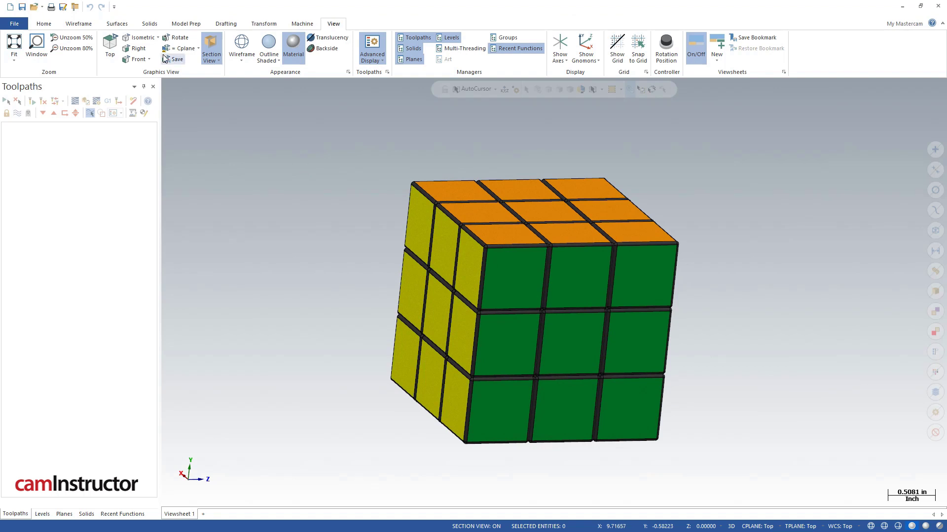
Switch to the start file showing loose cube pieces beside the core, in Top view
left_click(35, 6)
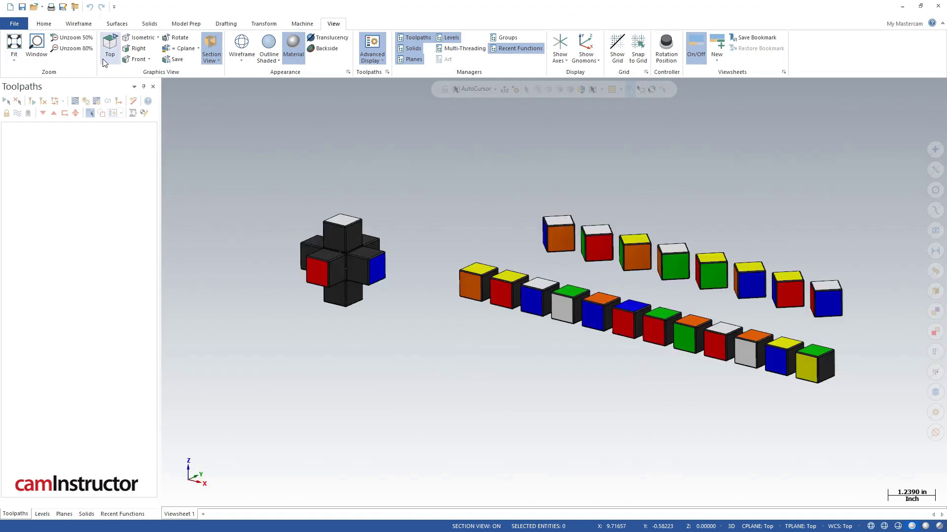
mouse_move(109, 43)
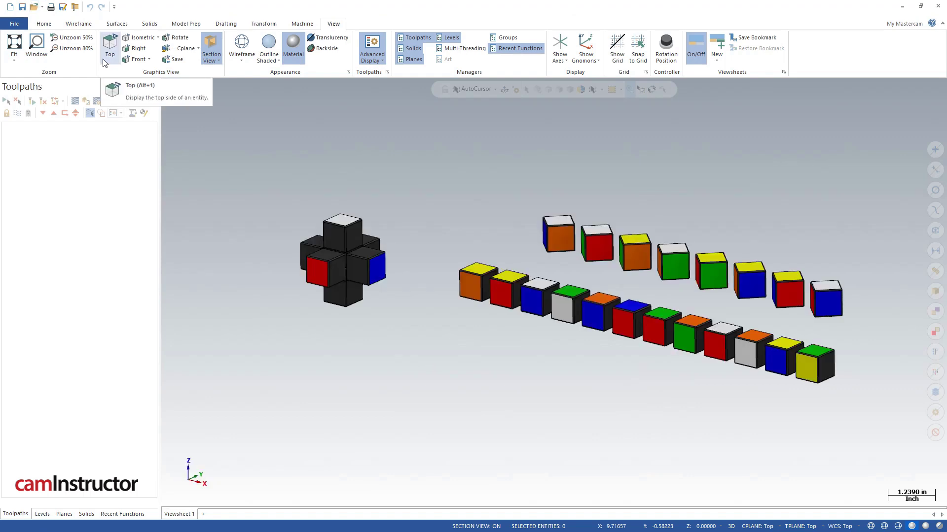
left_click(186, 23)
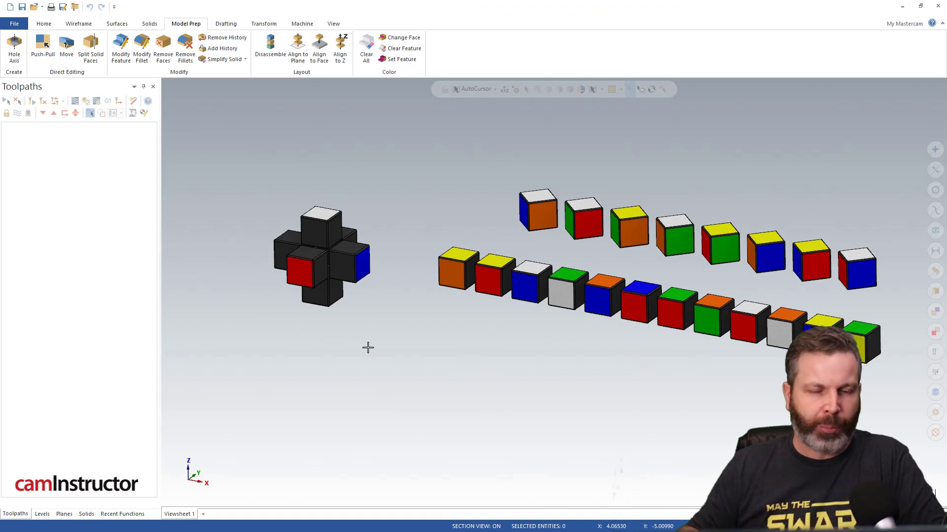
mouse_move(322, 266)
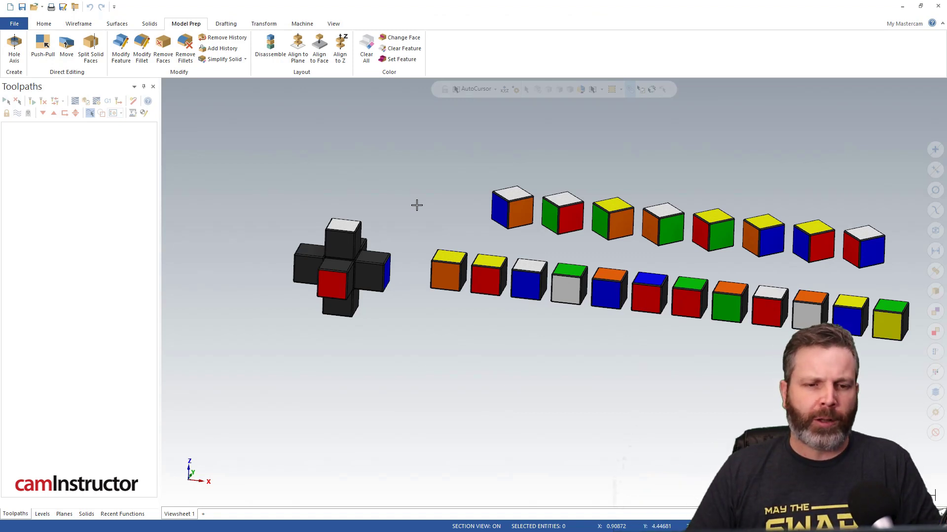
mouse_move(319, 48)
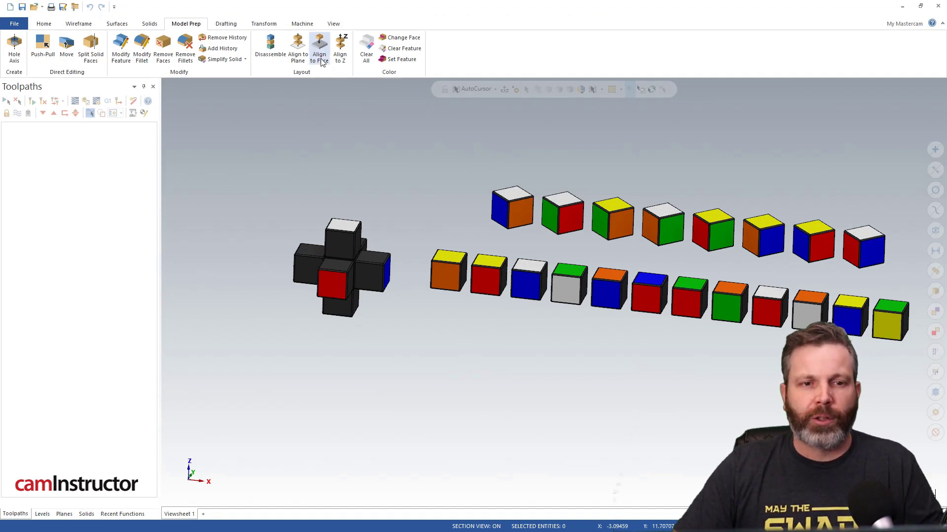
mouse_move(318, 48)
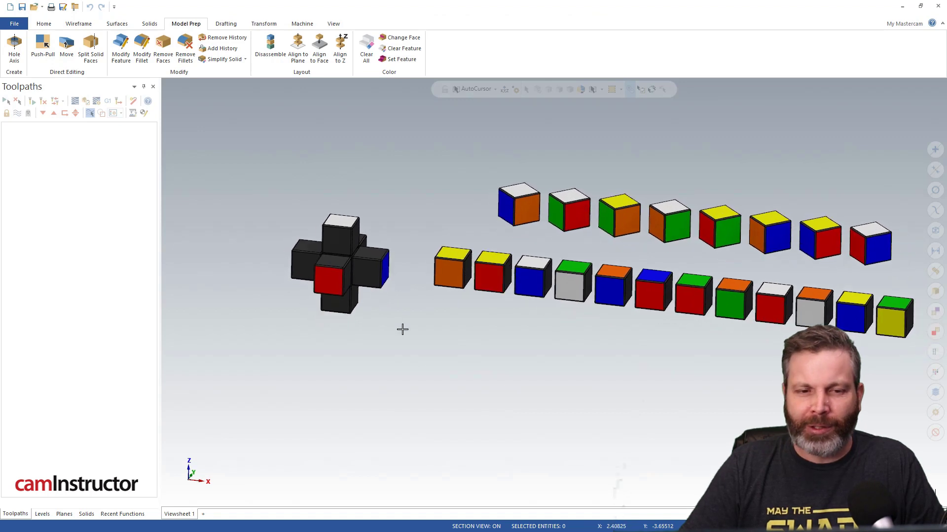
mouse_move(412, 319)
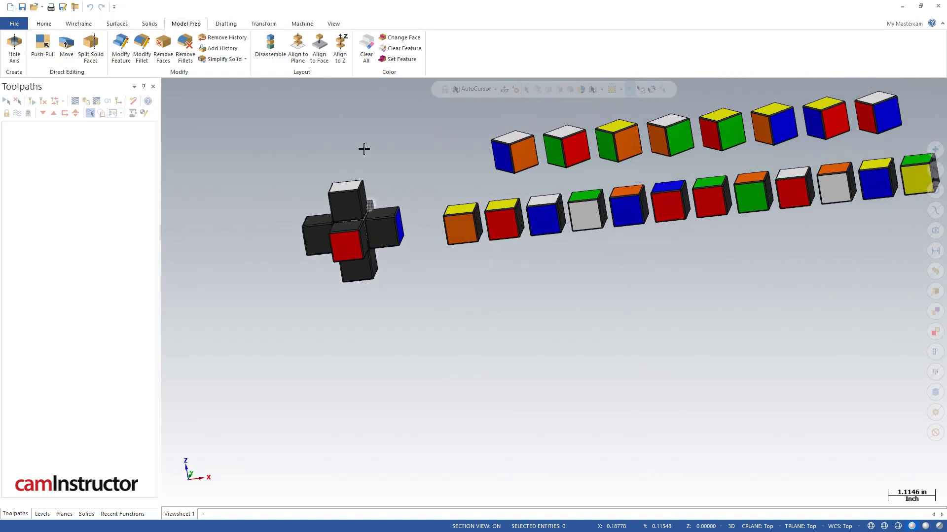
Align the orange-and-yellow edge piece's face onto the black core with Align to Face
left_click(320, 48)
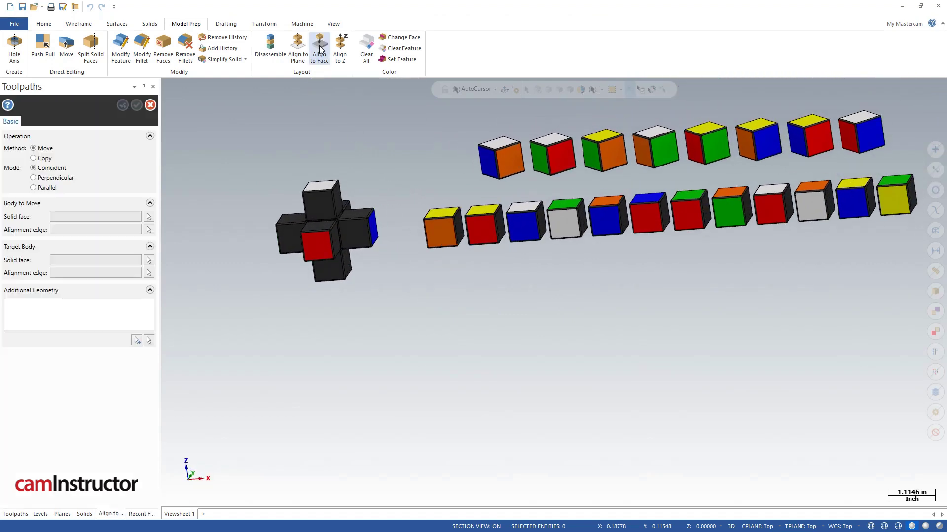
left_click(319, 49)
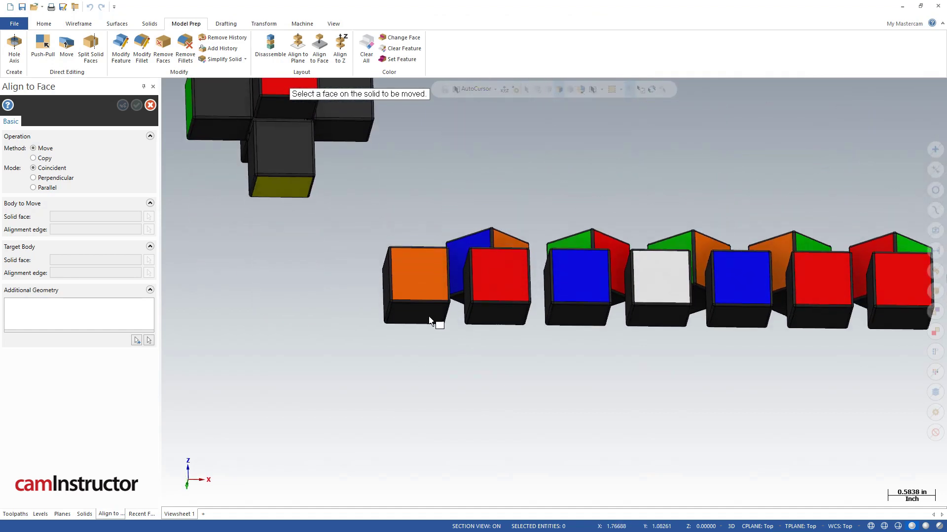
left_click(430, 320)
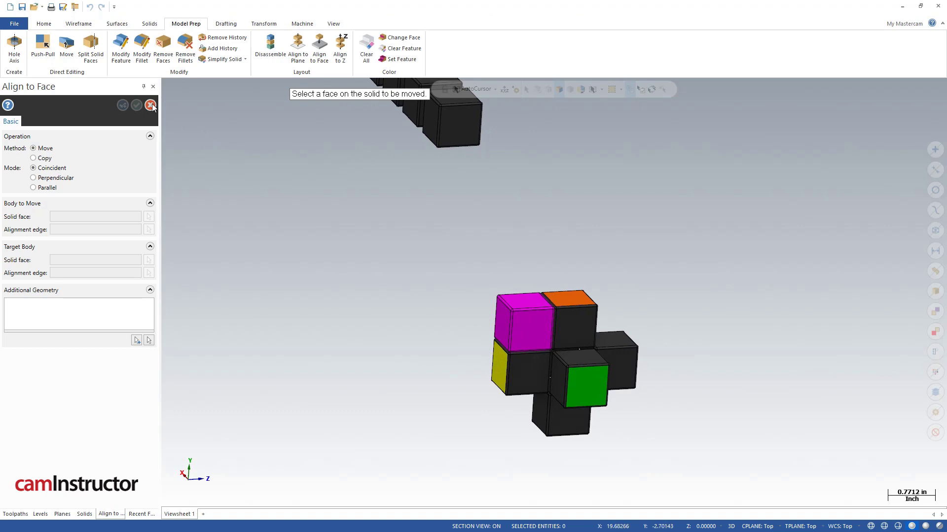
left_click(151, 105)
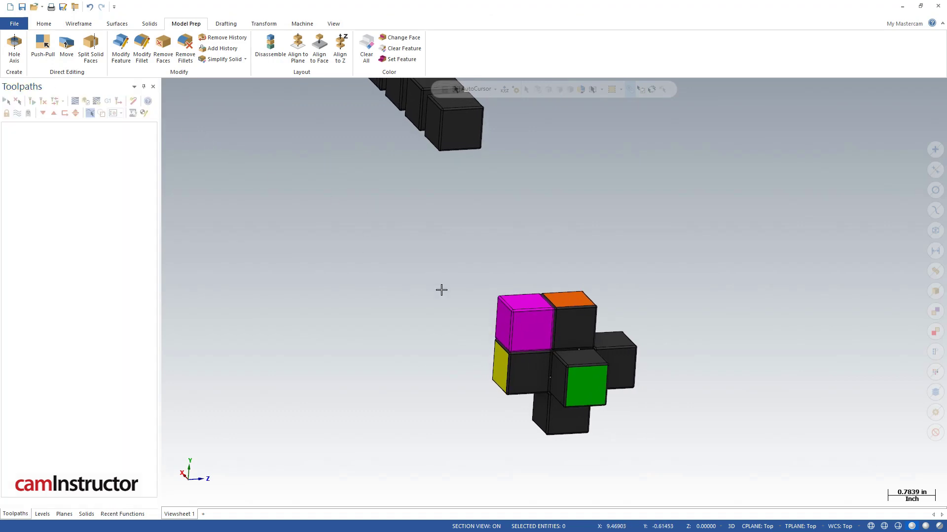
Fit all pieces into view and open the system configuration colour settings
right_click(441, 290)
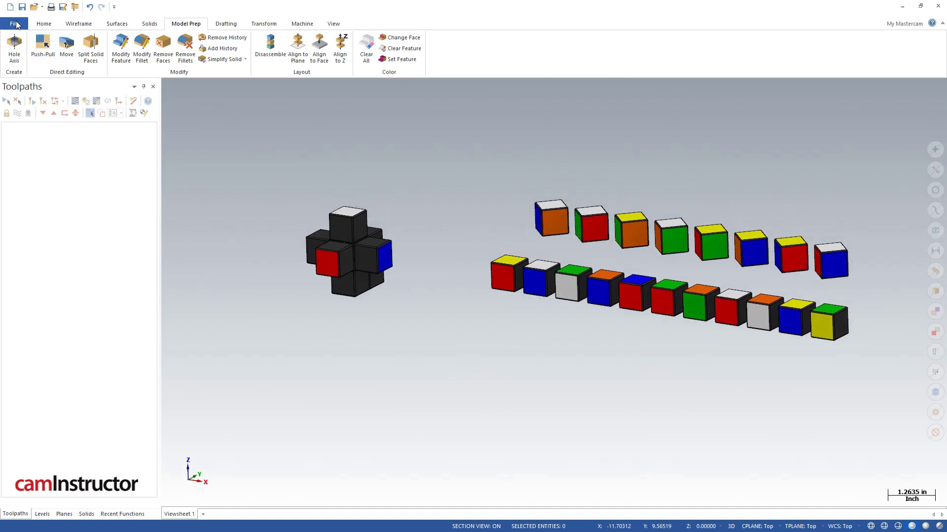
left_click(14, 24)
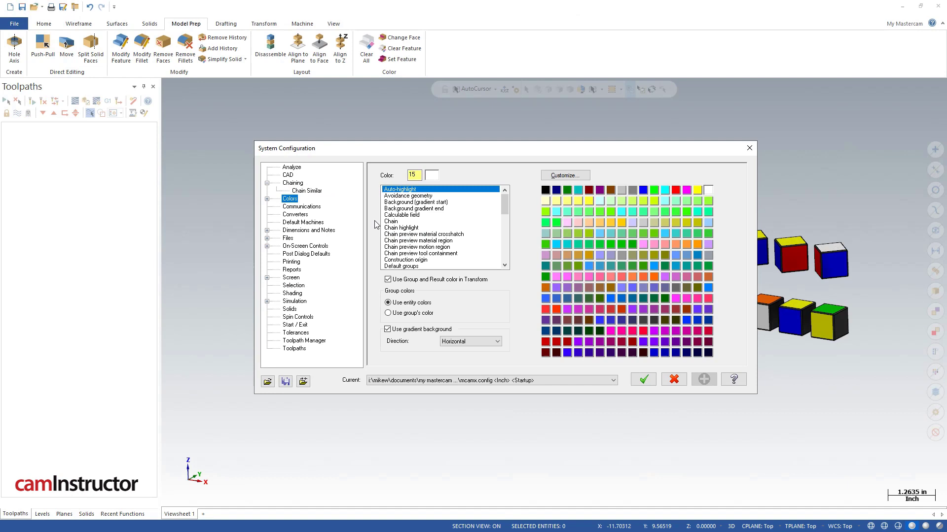
Disable 'Use Group and Result color in Transform' for this session without saving config
left_click(387, 279)
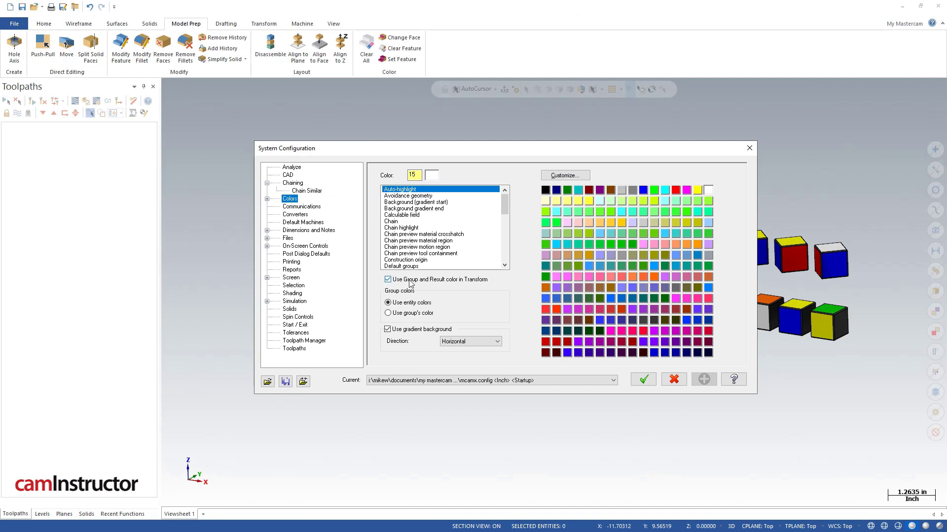
mouse_move(480, 286)
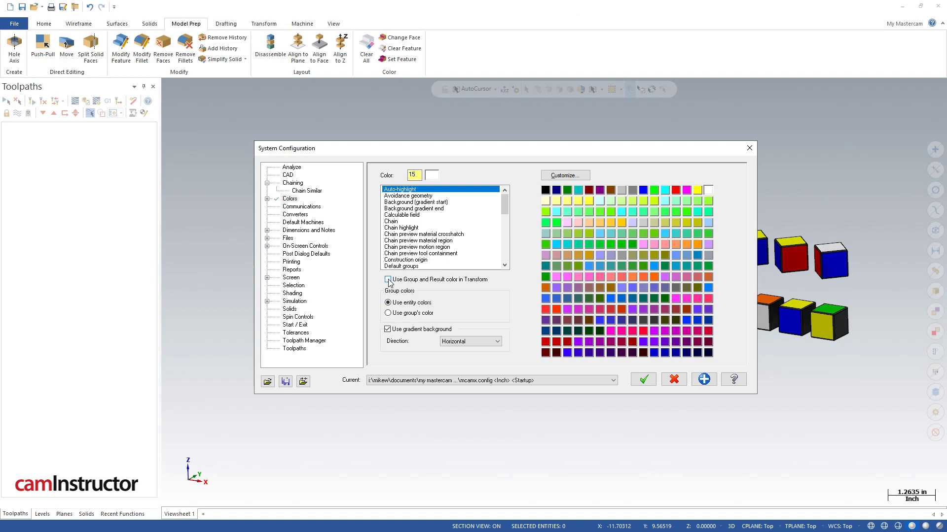
left_click(642, 379)
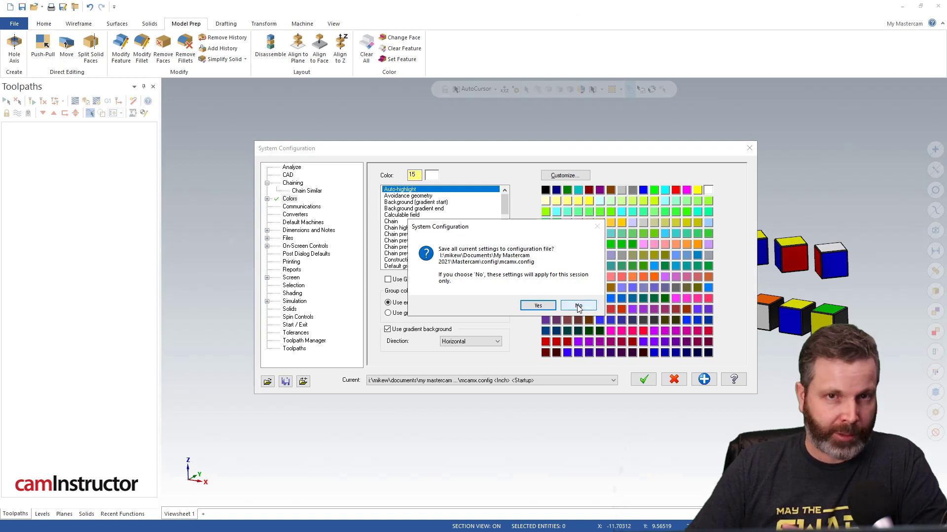
left_click(576, 305)
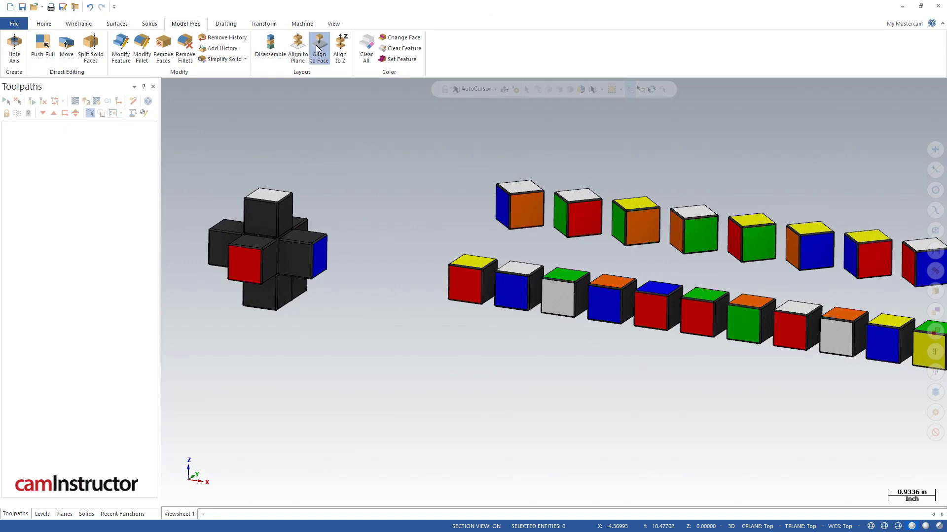
Align the red-faced edge piece onto the core face beside the red centre
left_click(318, 45)
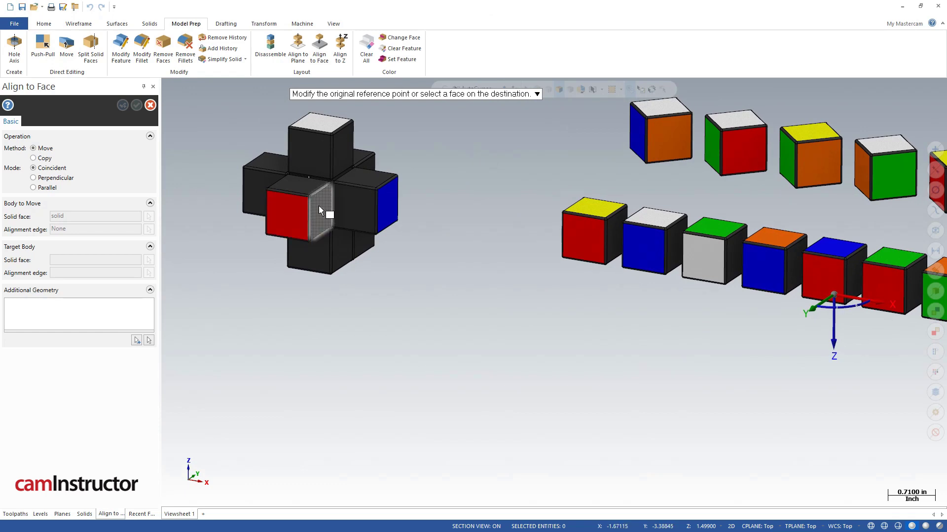
left_click(329, 214)
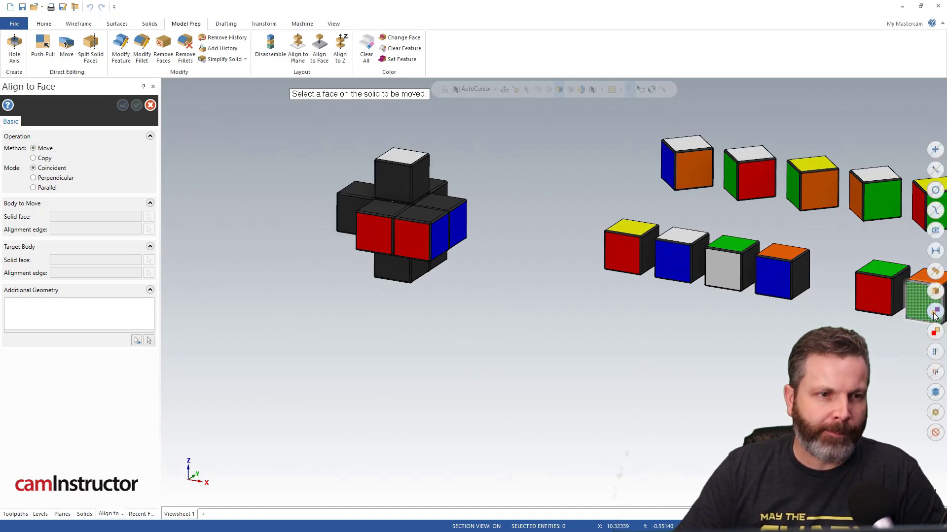
left_click(263, 23)
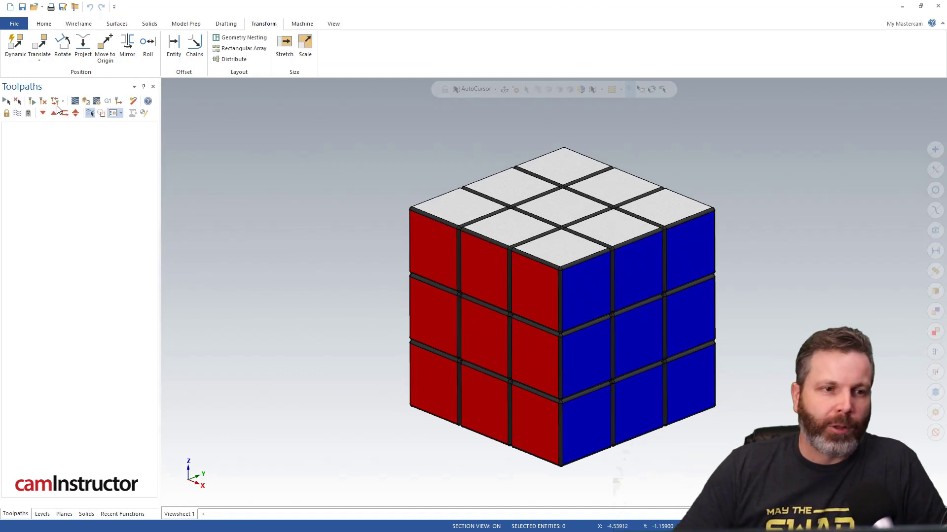
mouse_move(13, 45)
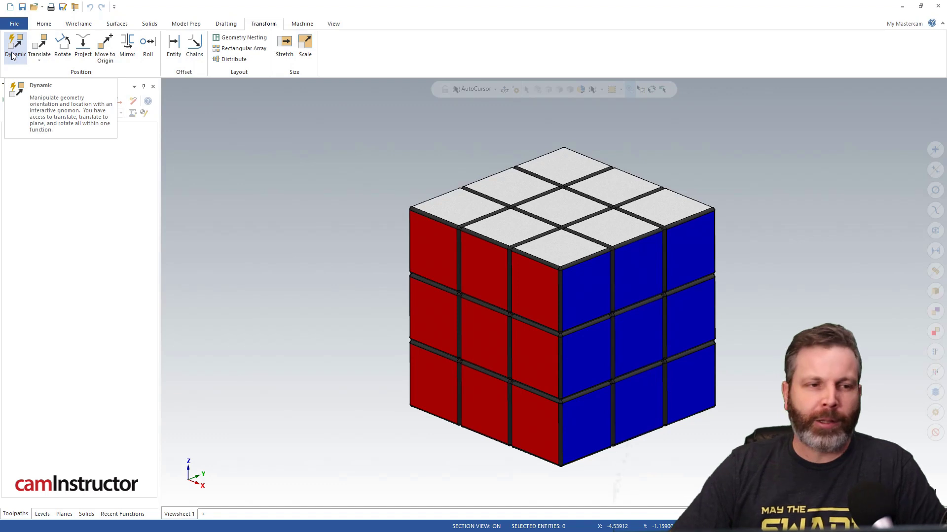
Rotate a cube layer with Dynamic transform, then undo every turn to restore the solved cube
left_click(14, 45)
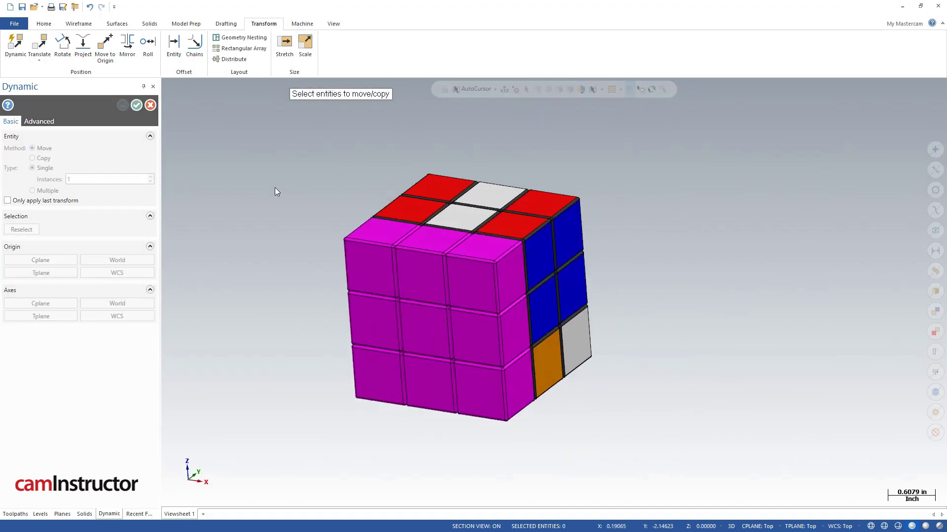
left_click(150, 105)
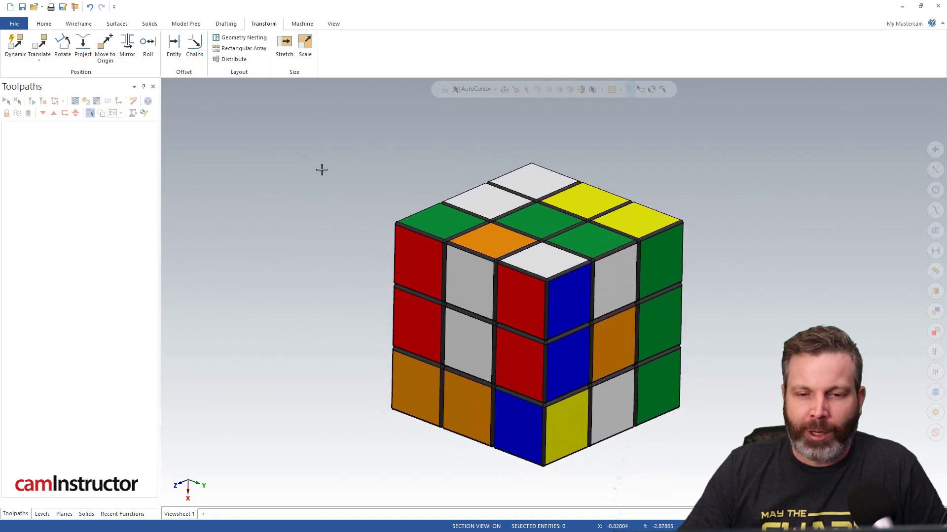
mouse_move(218, 178)
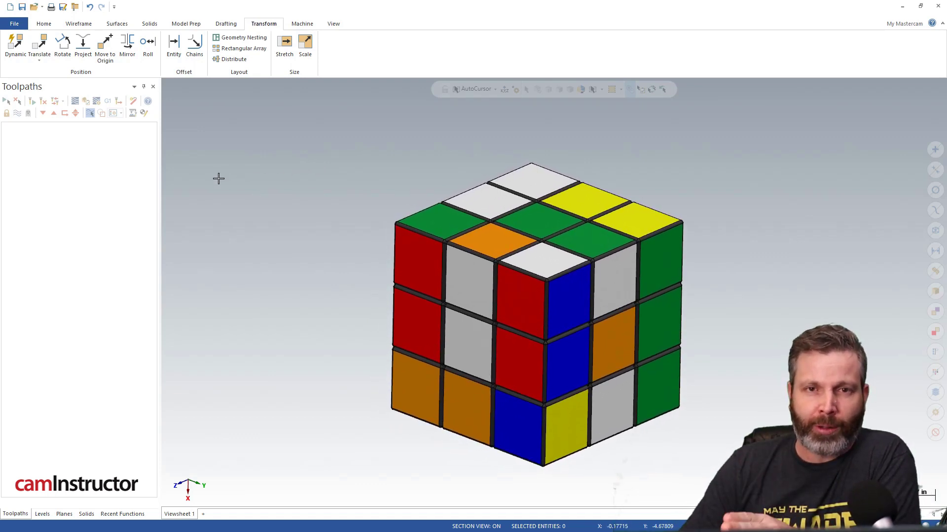
mouse_move(194, 230)
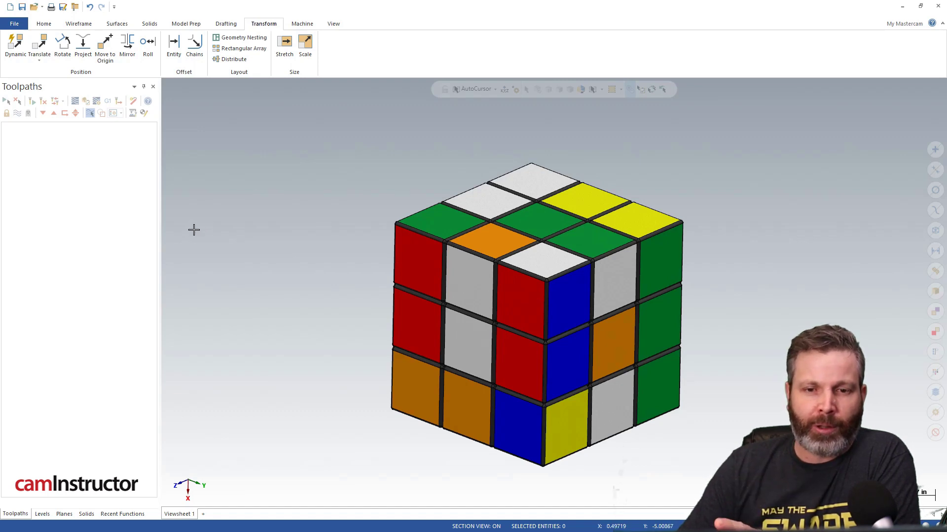
mouse_move(89, 6)
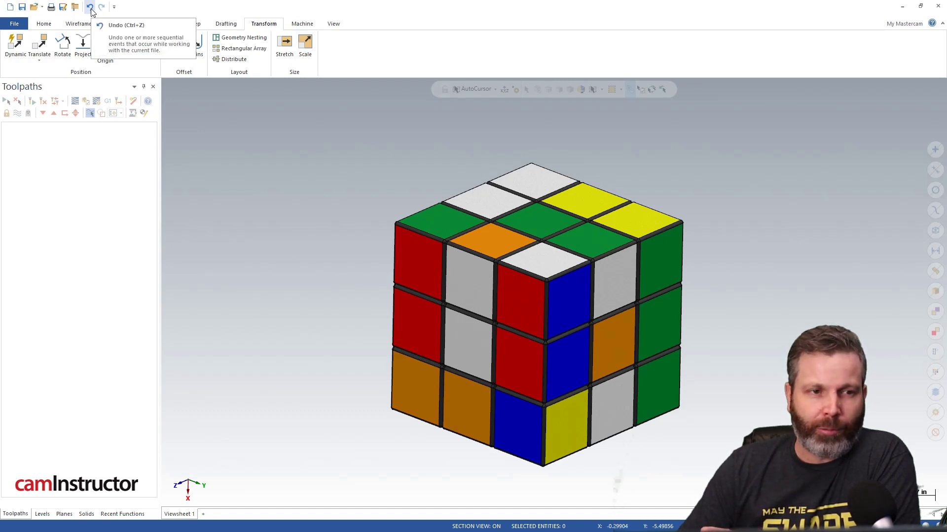
left_click(89, 6)
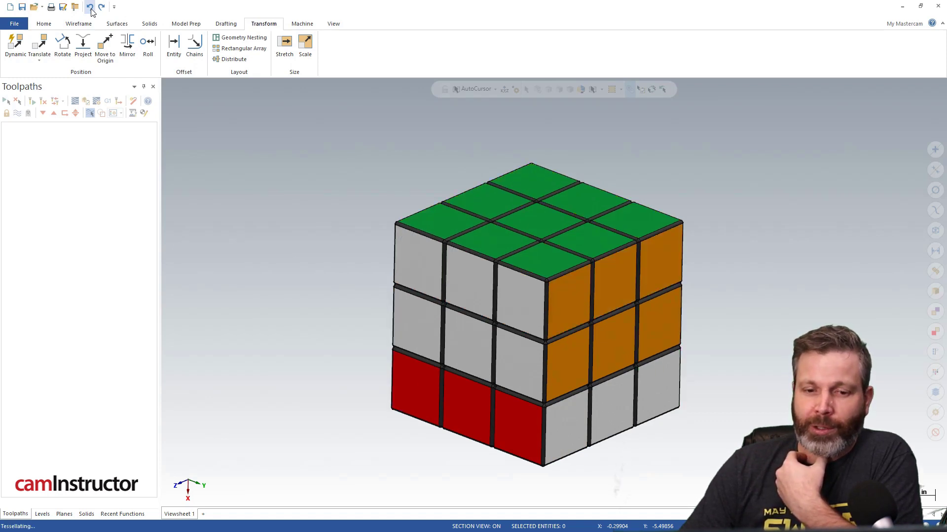
left_click(90, 7)
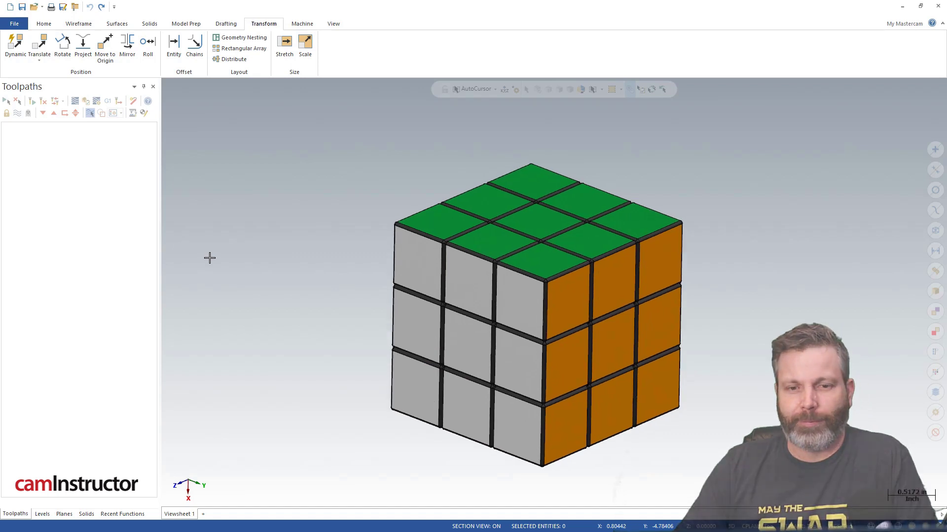